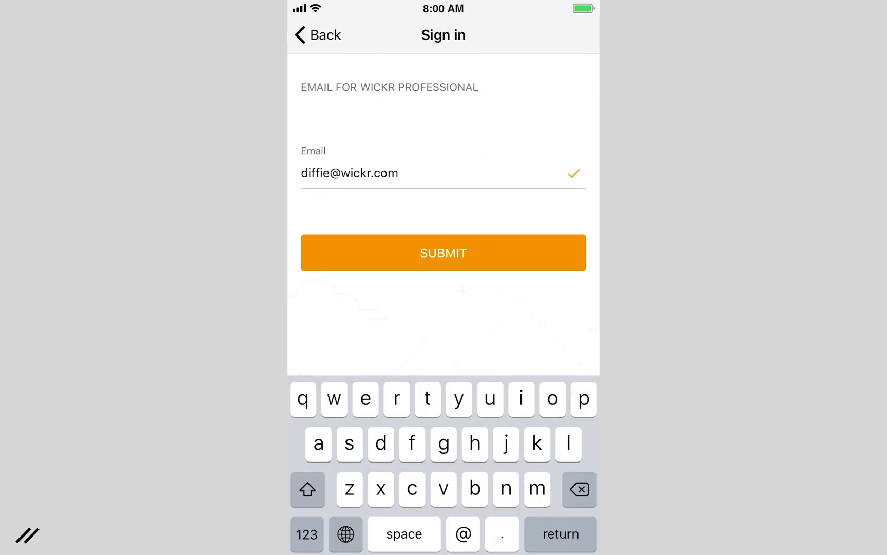
Step: Submit the work email, agree to the terms and dismiss the Rooms, Conversations and Contacts tips
click(443, 253)
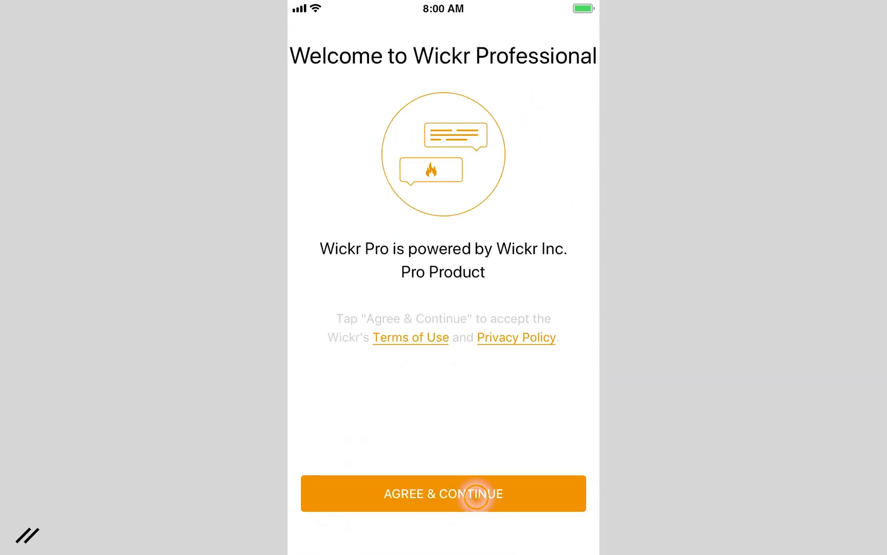
click(443, 493)
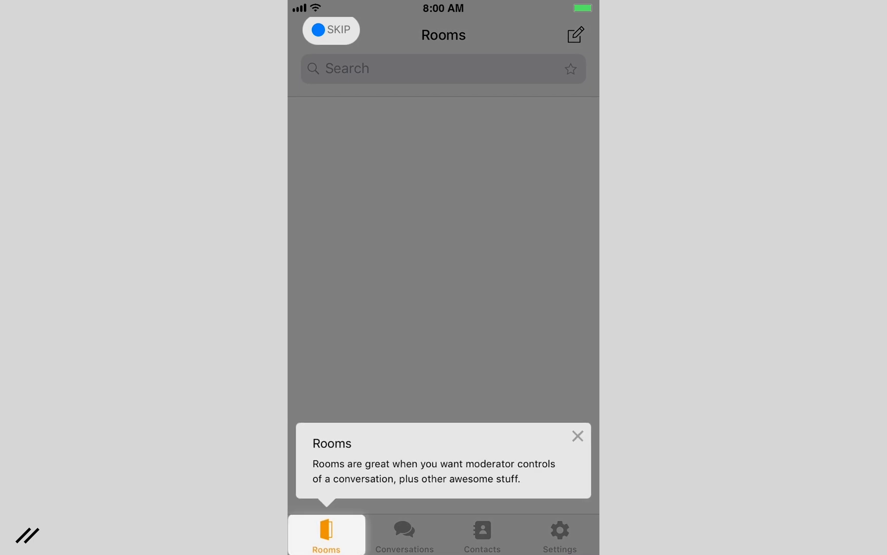
click(577, 435)
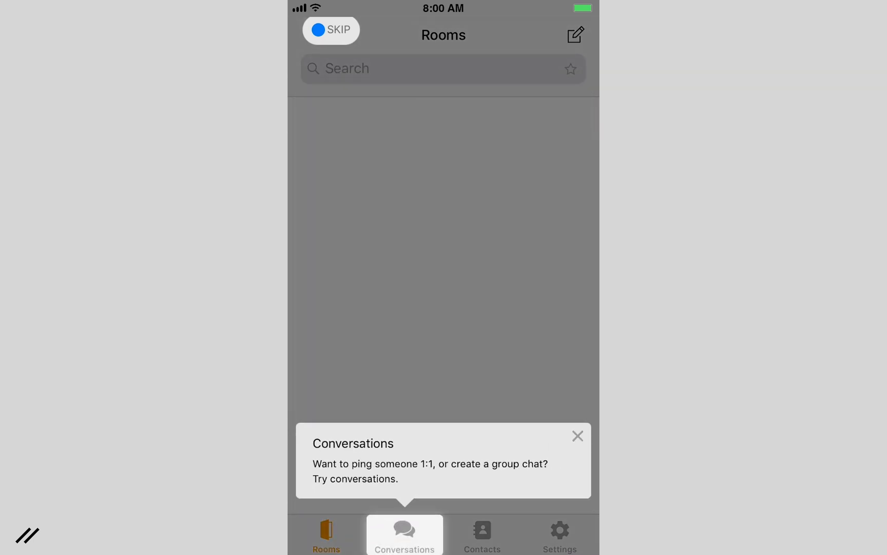
click(482, 533)
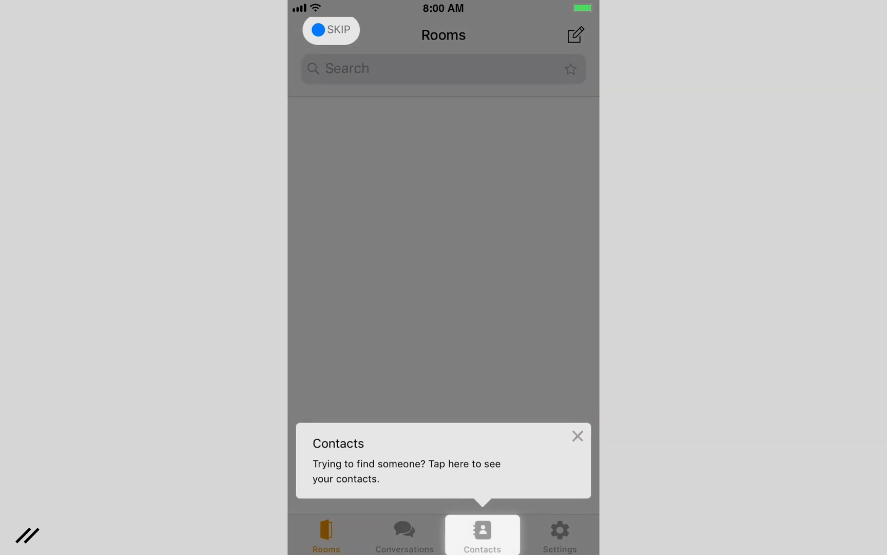
click(559, 533)
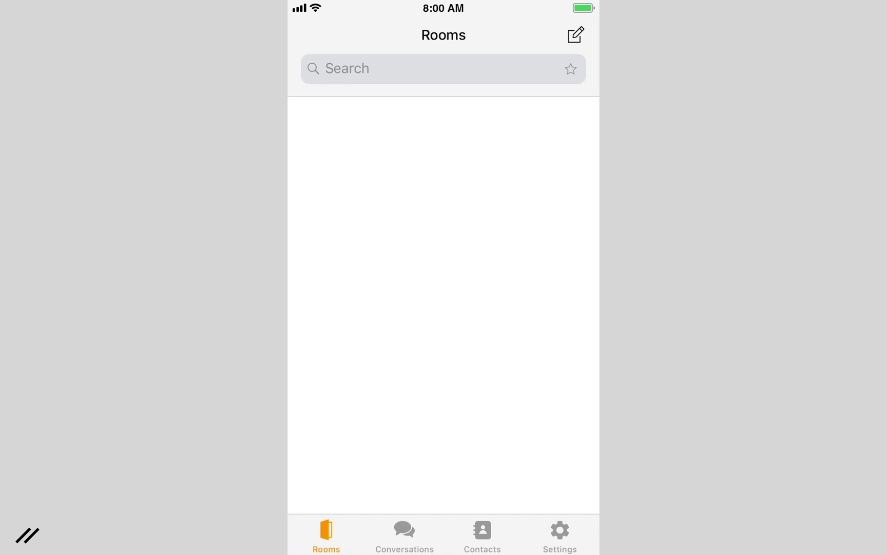
Step: Start a new room named 'BOD meeting' and set its expiration timer to 5 days
click(575, 34)
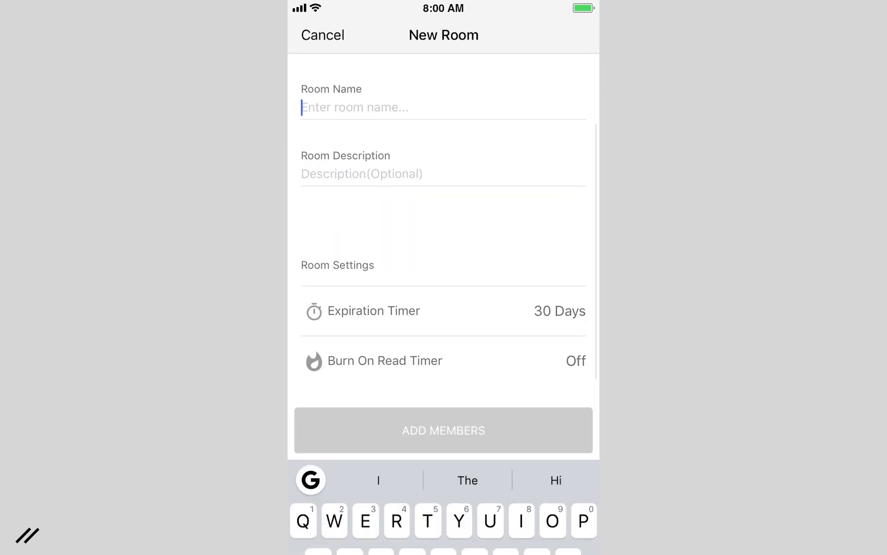
text(BOD meeting)
click(444, 175)
text(Internal)
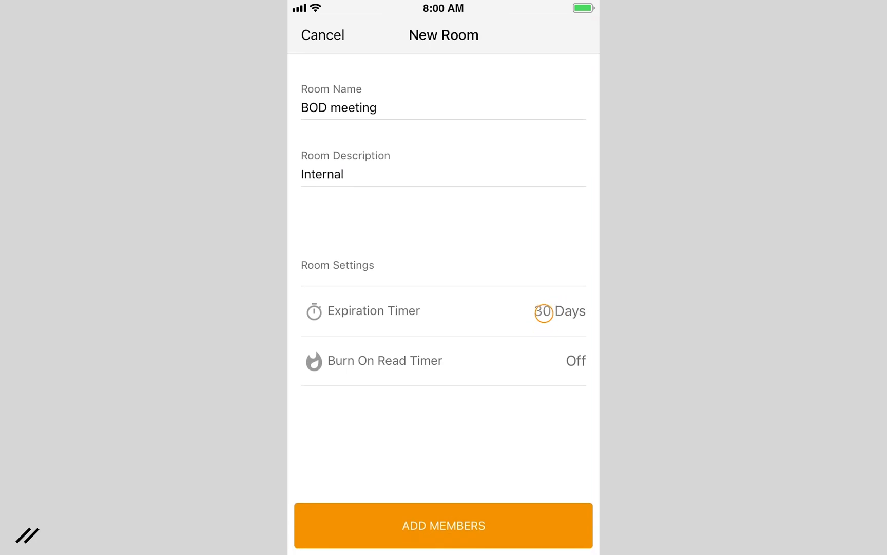
click(561, 310)
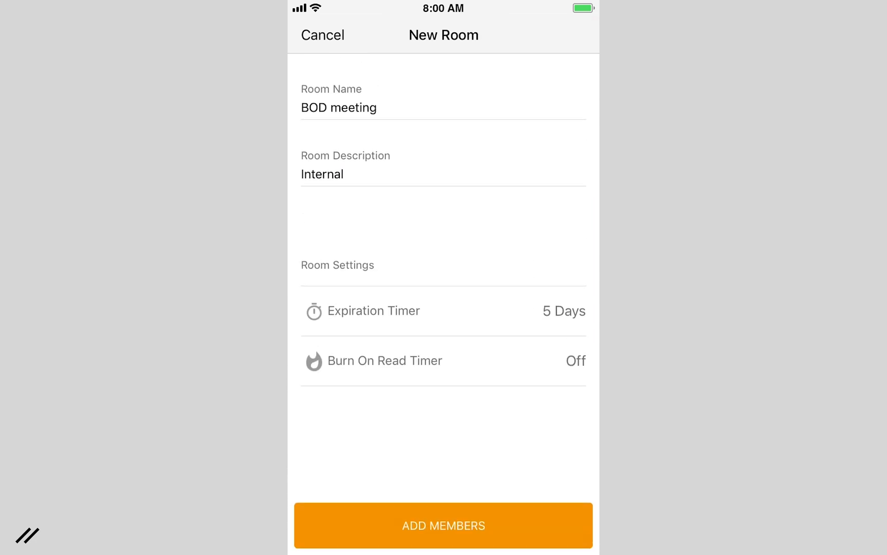
click(444, 361)
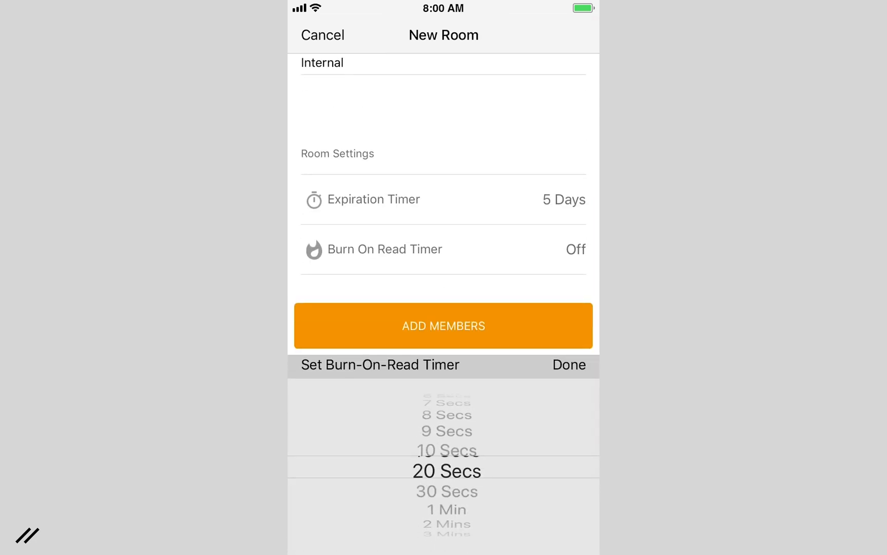
Step: Add the matching contacts found by searching 'al' as members and create the room
click(443, 325)
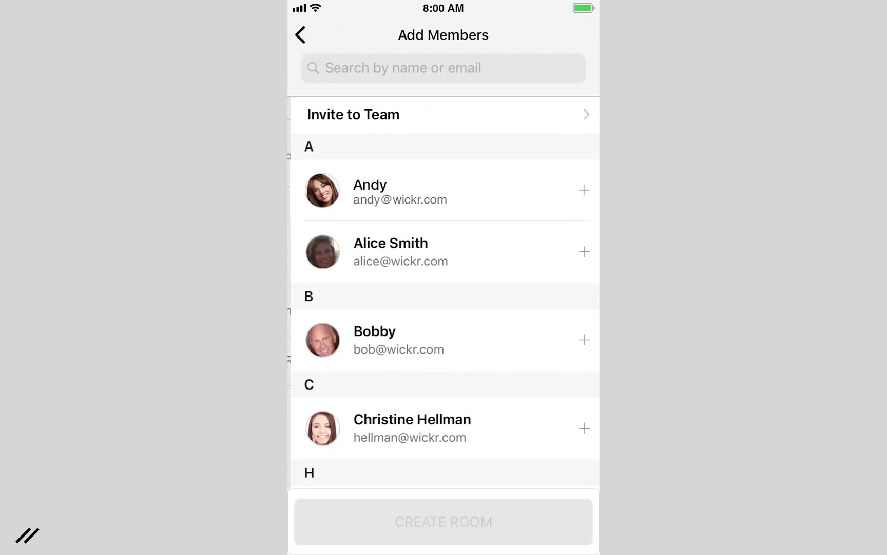
text(al)
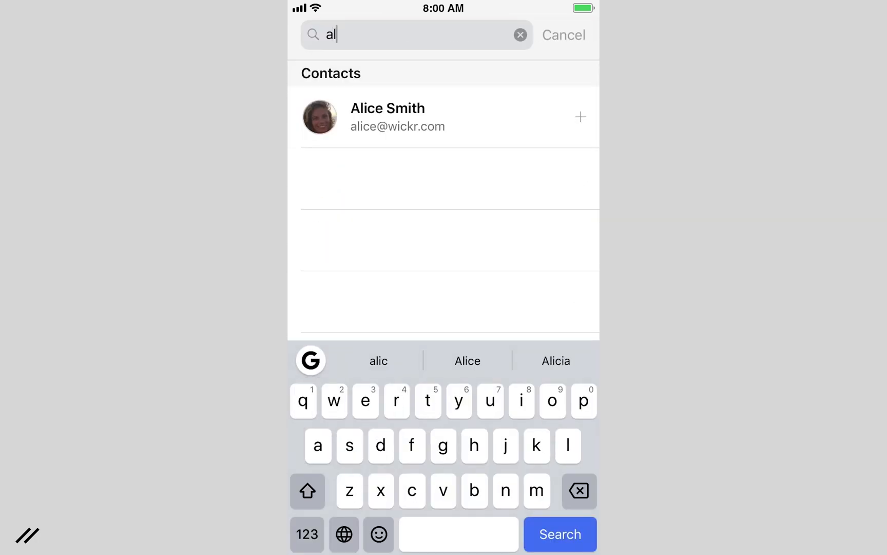
click(580, 117)
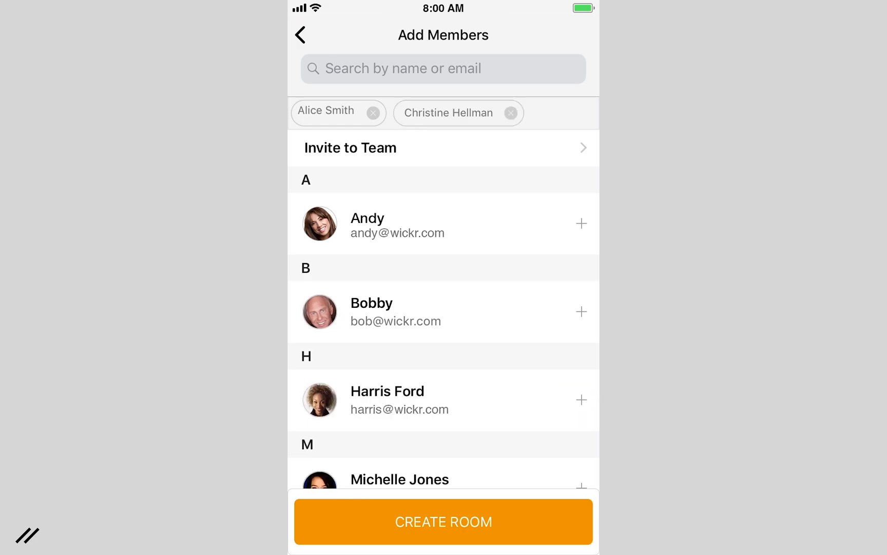
click(443, 521)
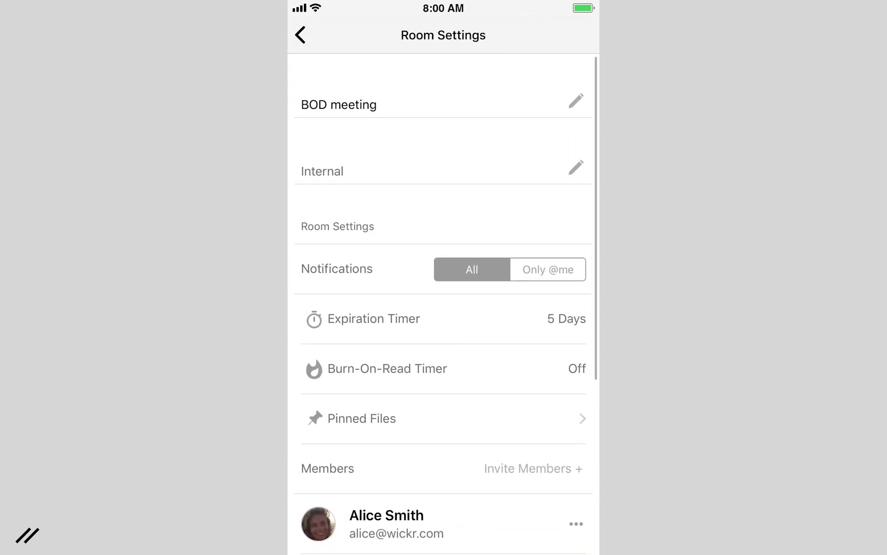
Step: Scroll through the BOD meeting room settings down to its timers and Members list
scroll(down, 3)
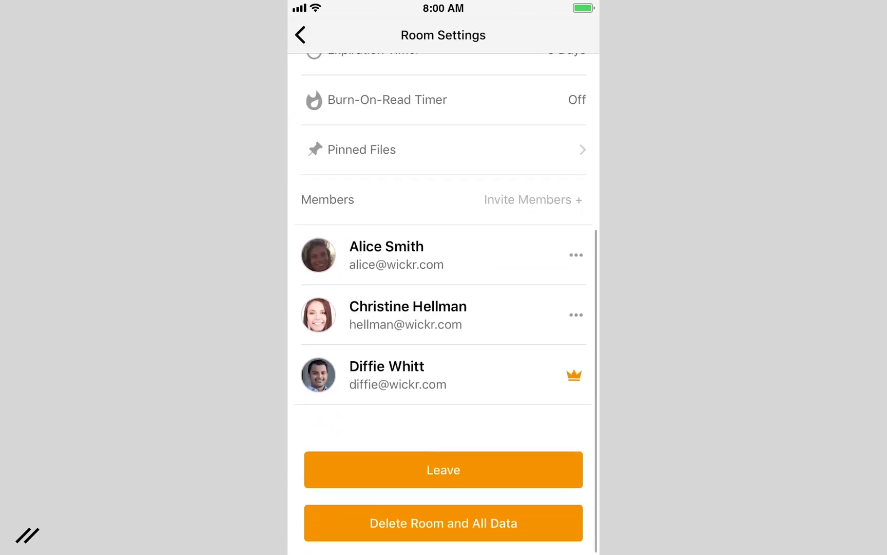
click(577, 255)
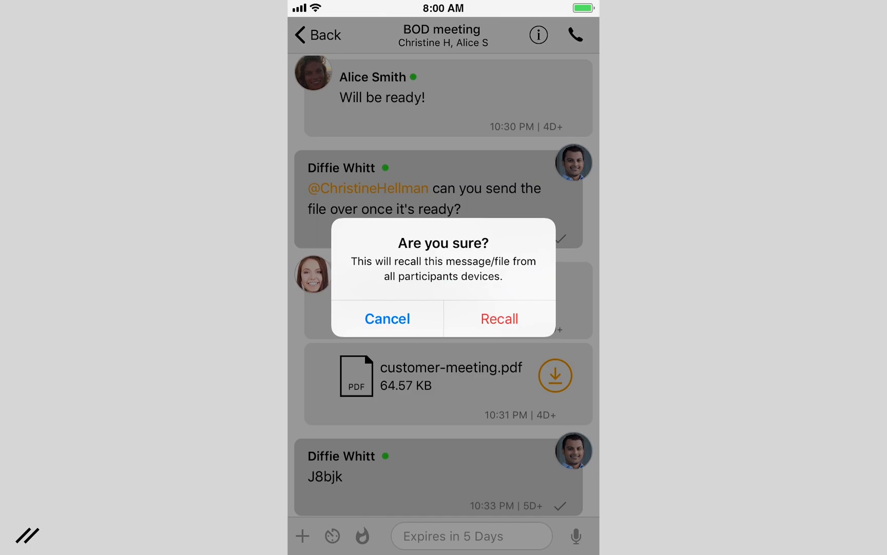
Step: Confirm recalling the J8bjk message, then record and send a 5-second voice message
click(388, 318)
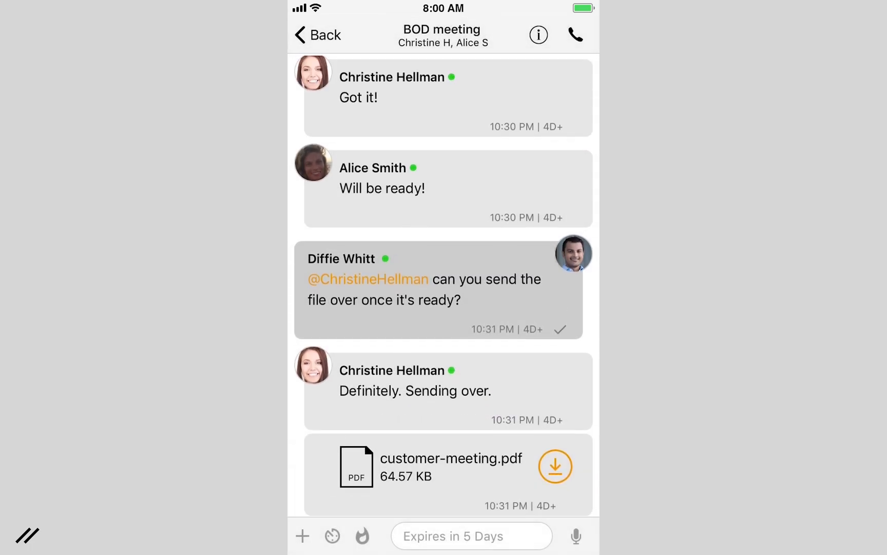
click(576, 536)
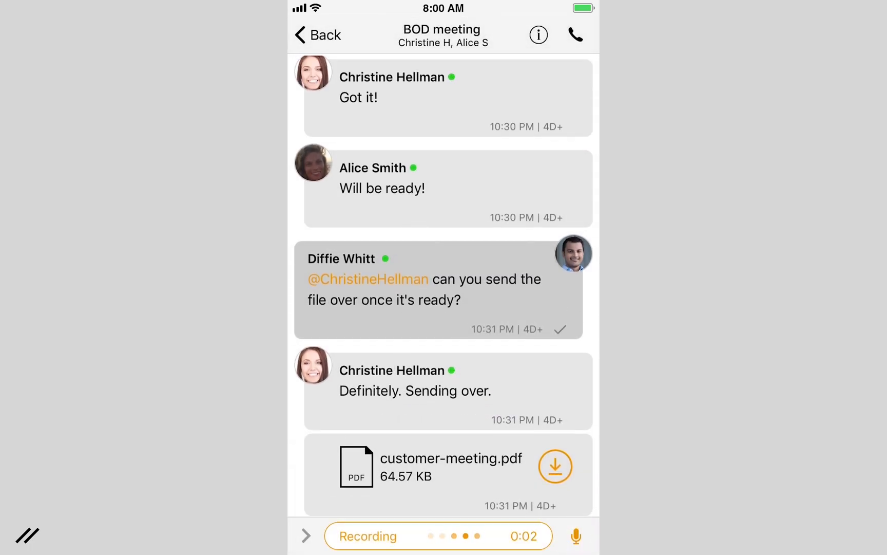
click(575, 535)
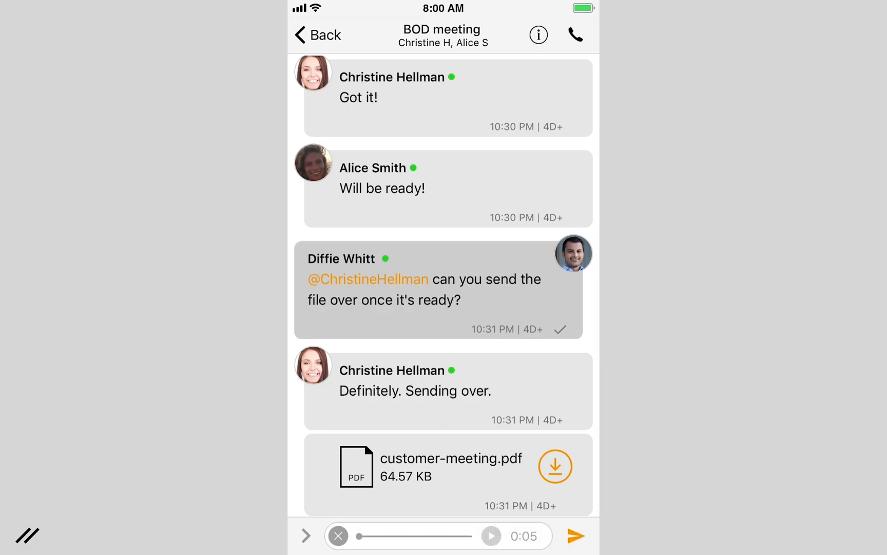
click(576, 534)
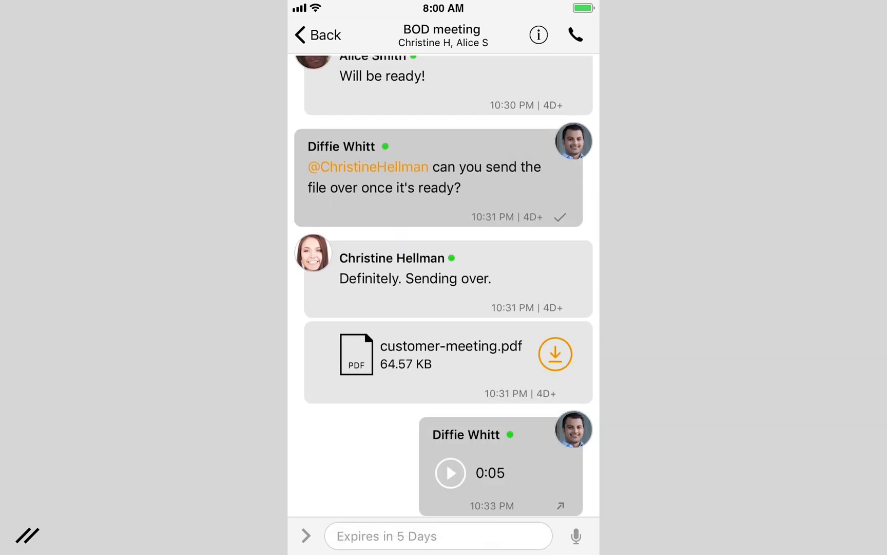
click(305, 535)
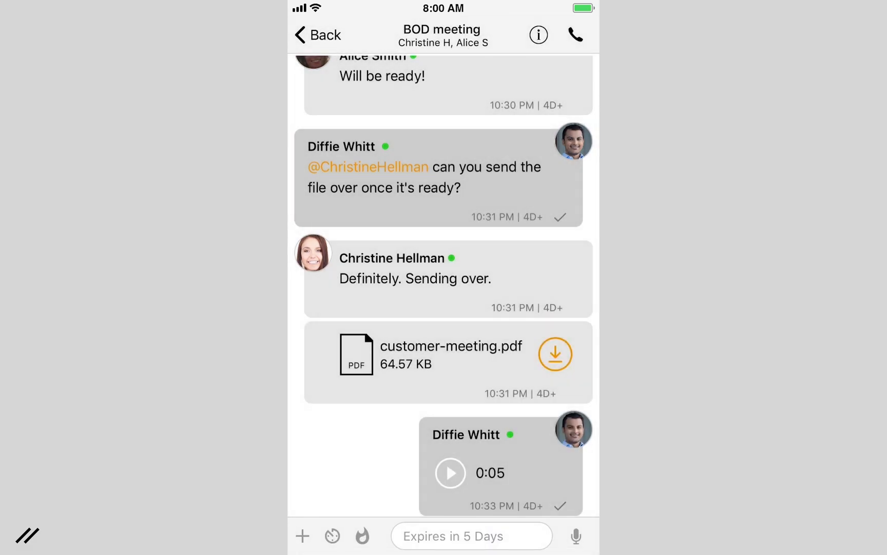
Step: Jump to the starred customer-meeting.pdf, then share the current location in the BOD meeting chat
click(317, 34)
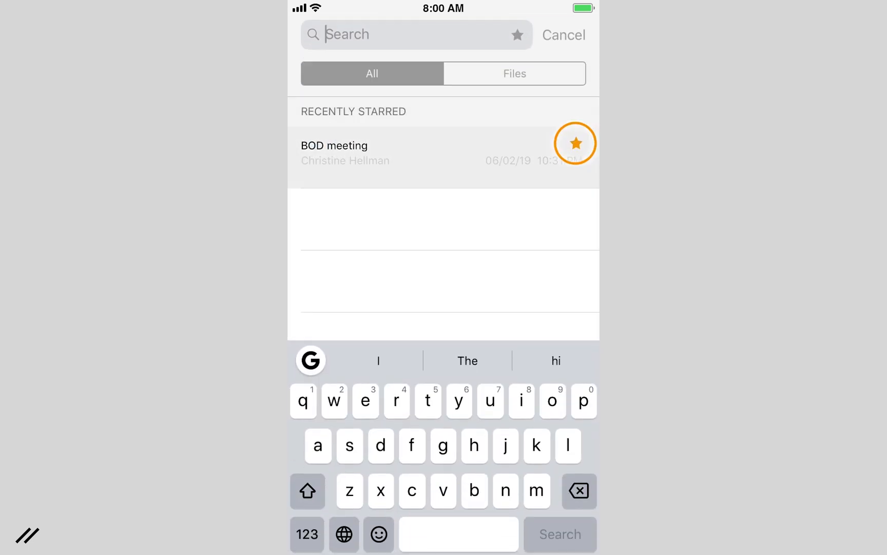
click(333, 153)
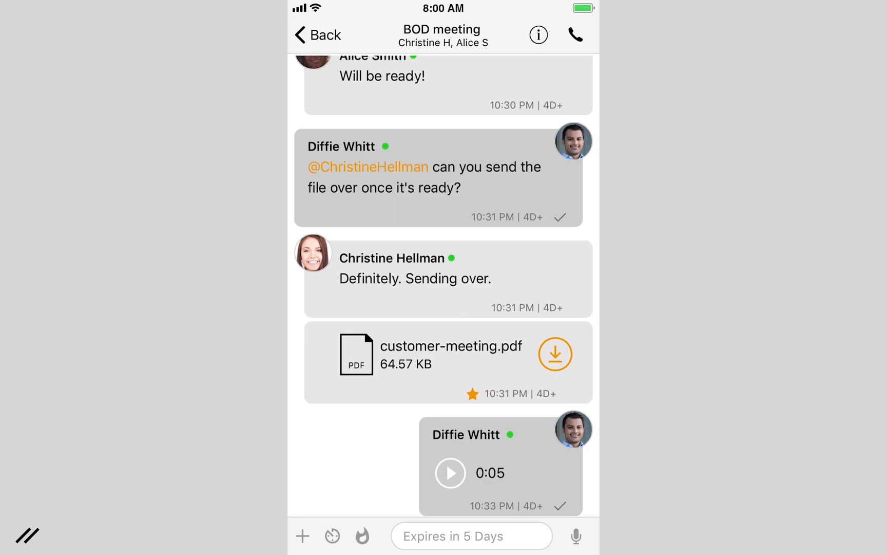
click(302, 536)
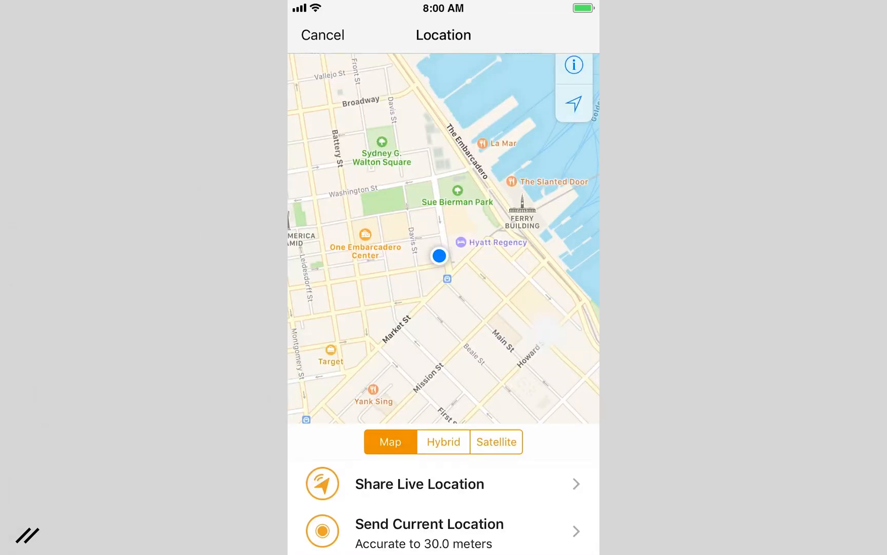
click(322, 34)
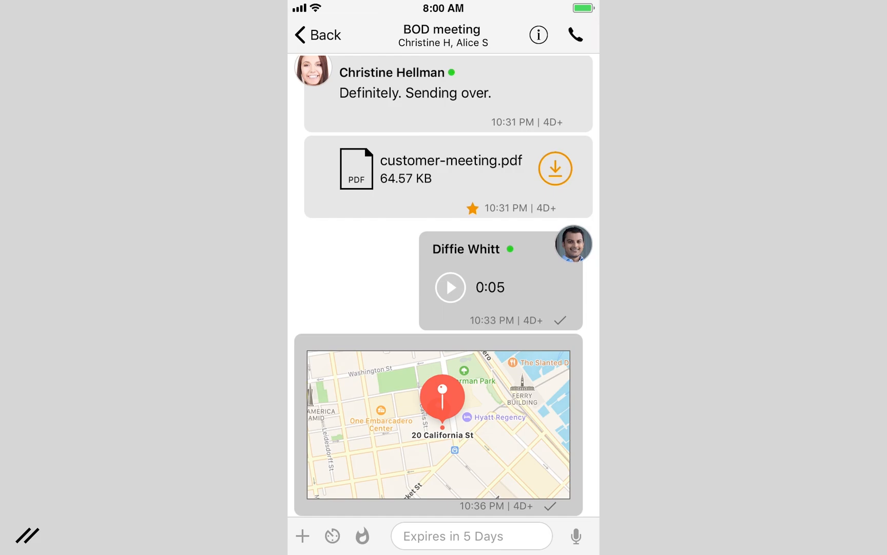
click(317, 34)
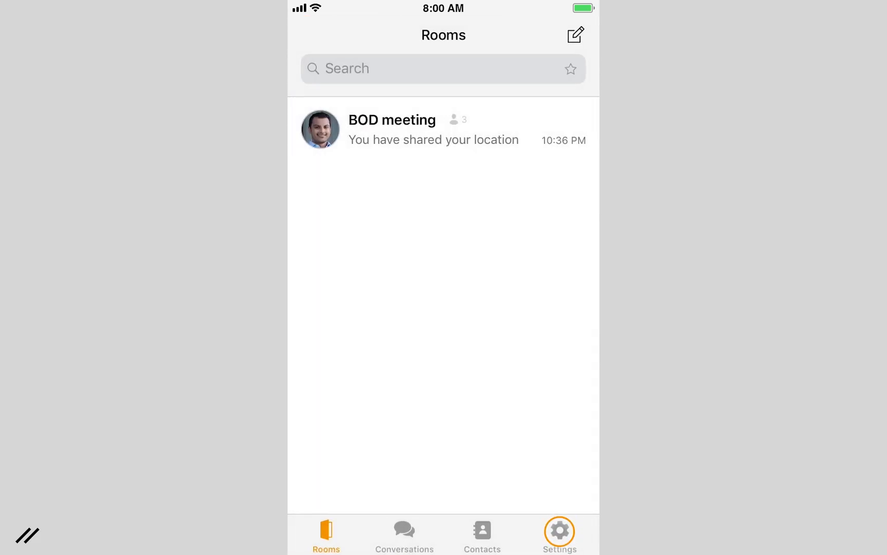
Step: Switch off Show My Status in the account settings and return to the settings list
click(559, 532)
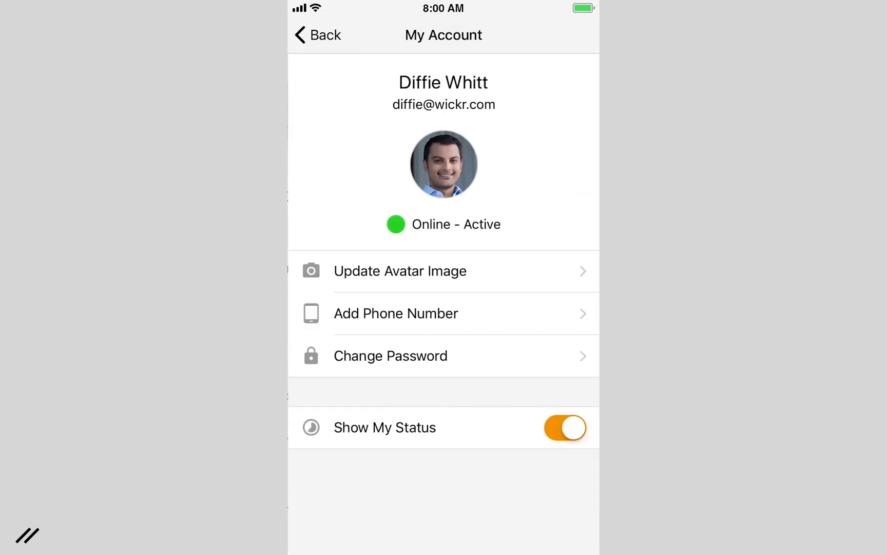
click(565, 427)
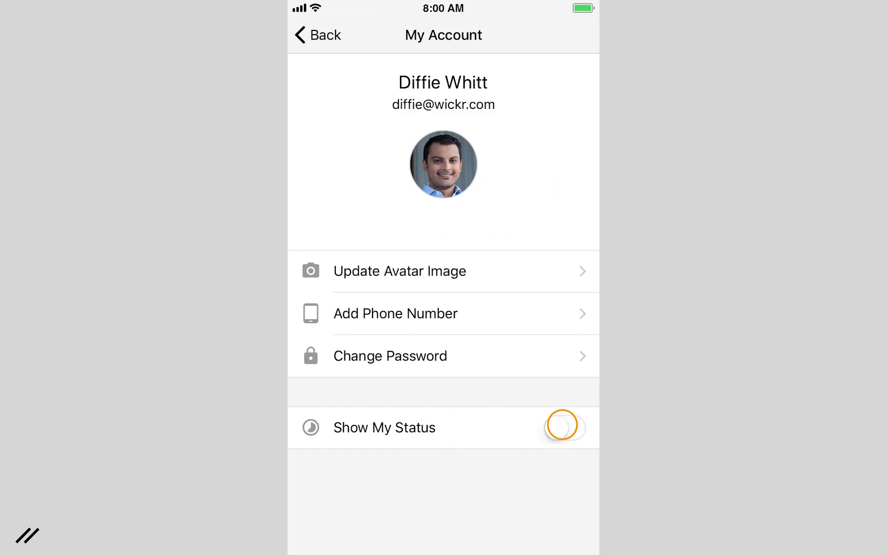
click(317, 34)
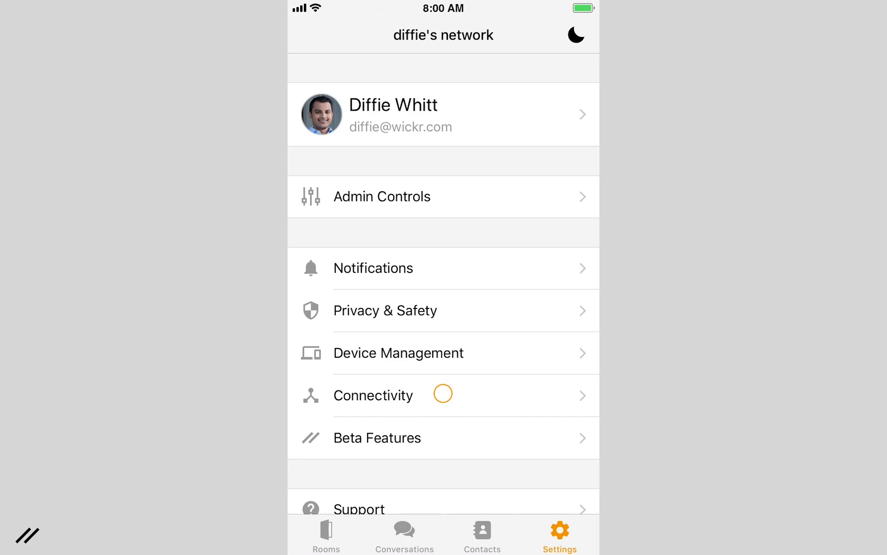
Step: Review the Connectivity settings and toggle the Open Access smart VPN option
click(373, 394)
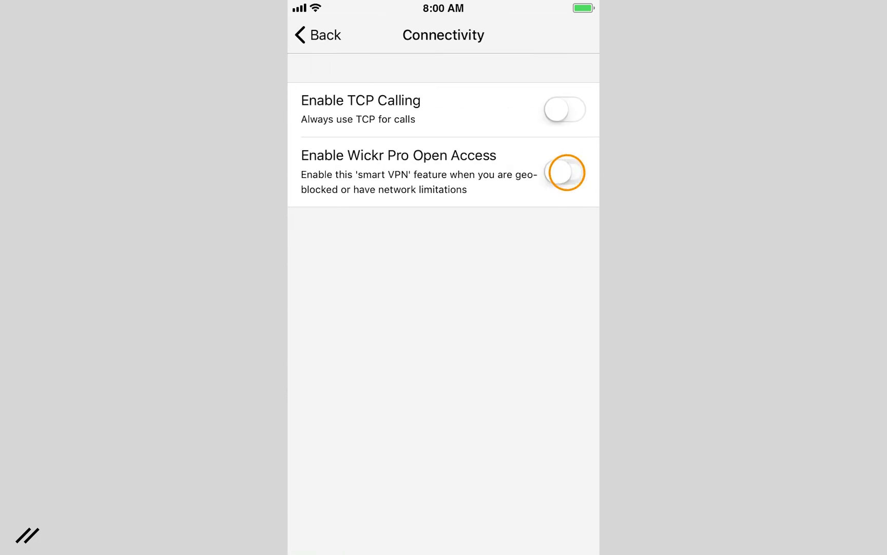
click(564, 172)
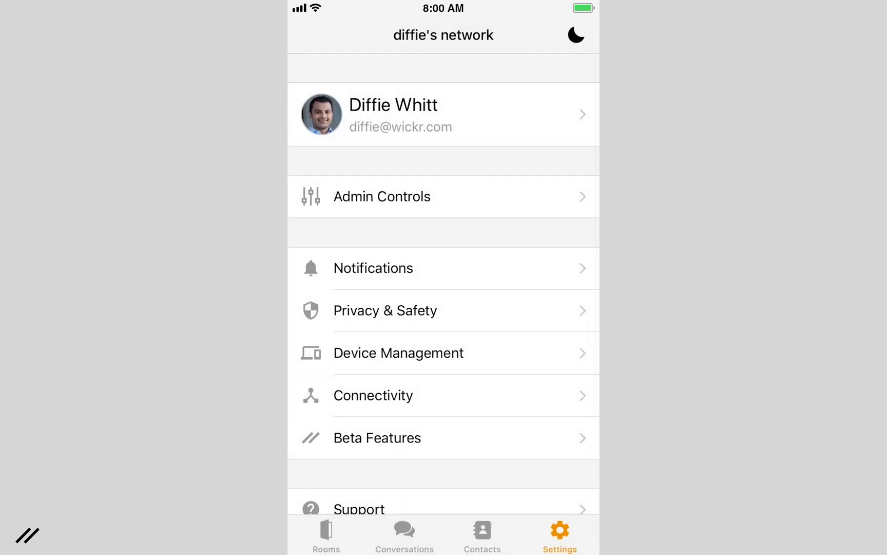
click(326, 532)
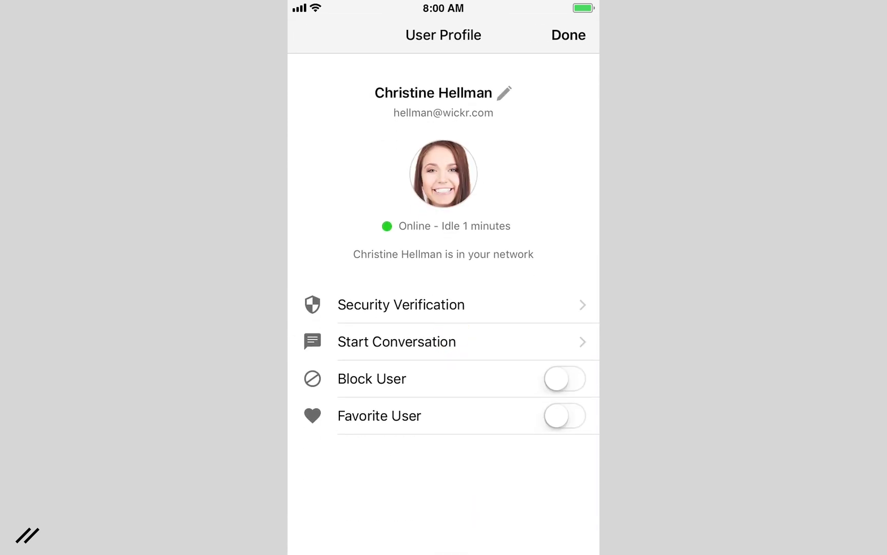
Step: Start a conversation with the colleague and draft 'Hey chrs' completed with the suggested name
click(397, 342)
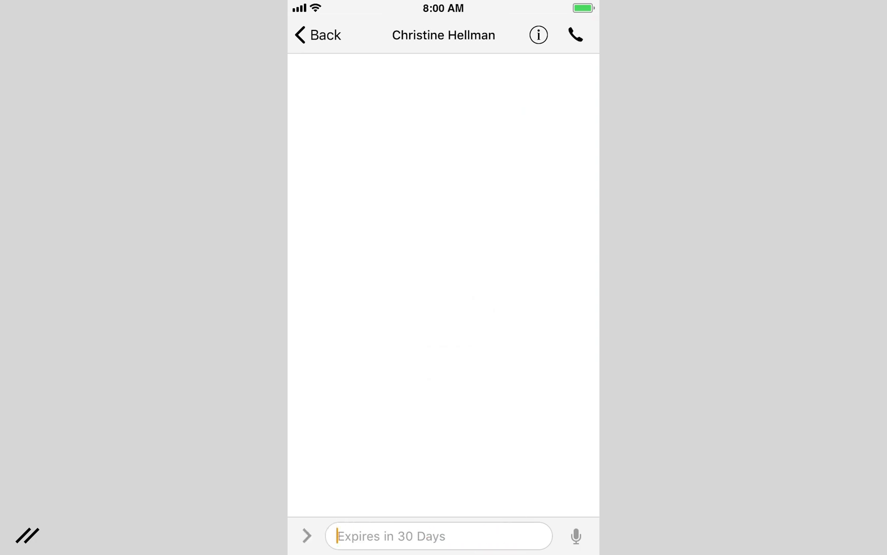
text(Hey chrs)
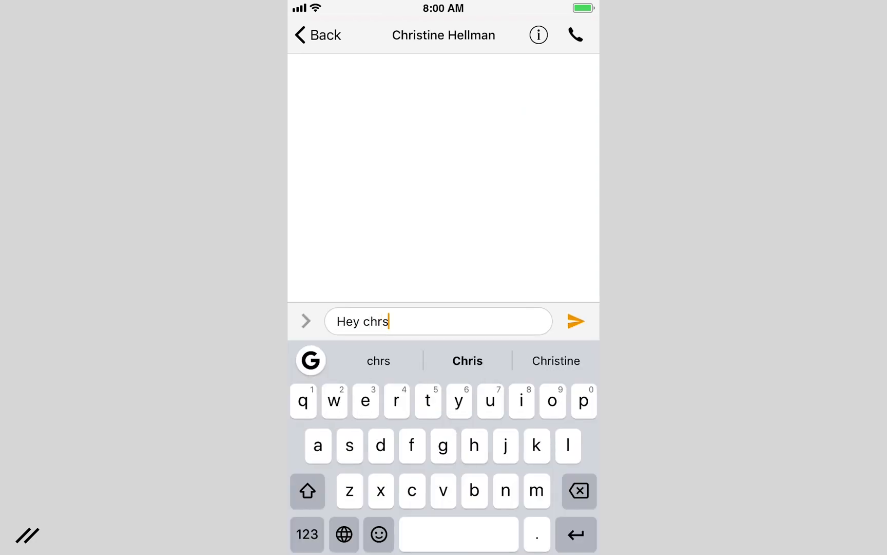
click(576, 321)
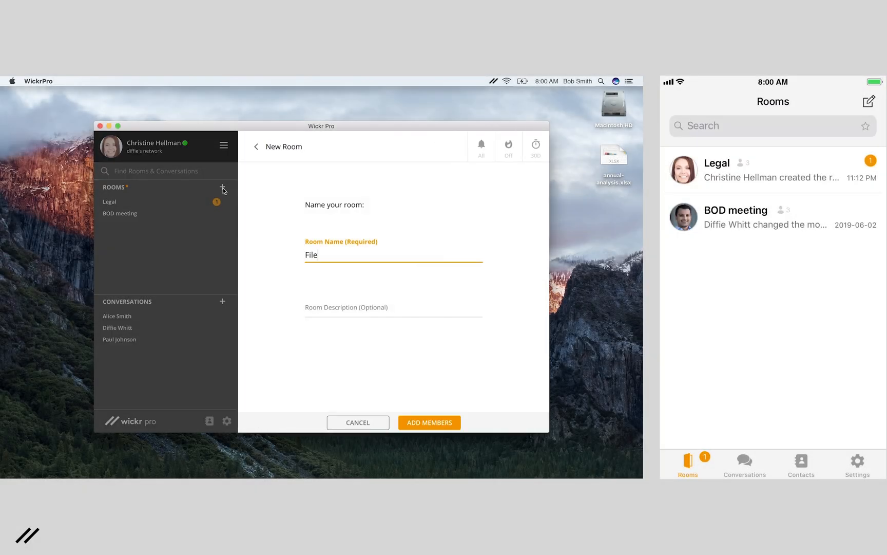
click(429, 422)
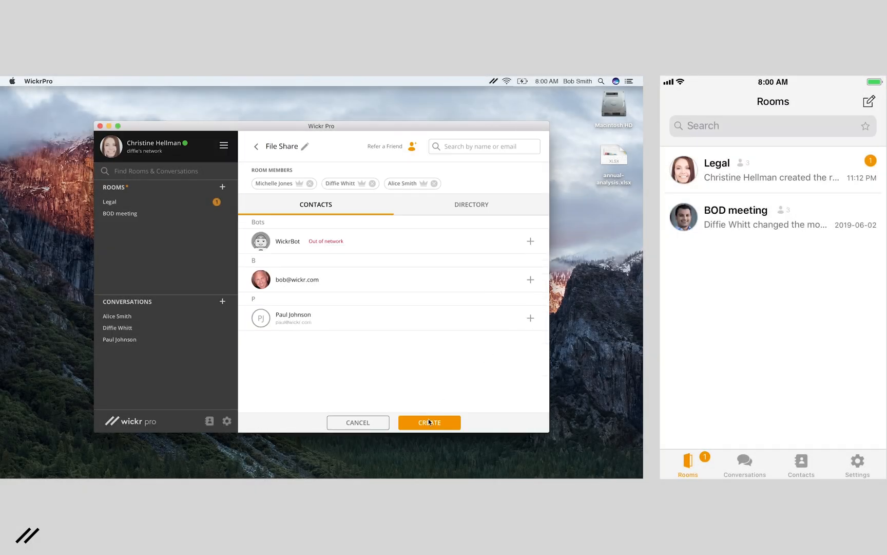
click(429, 422)
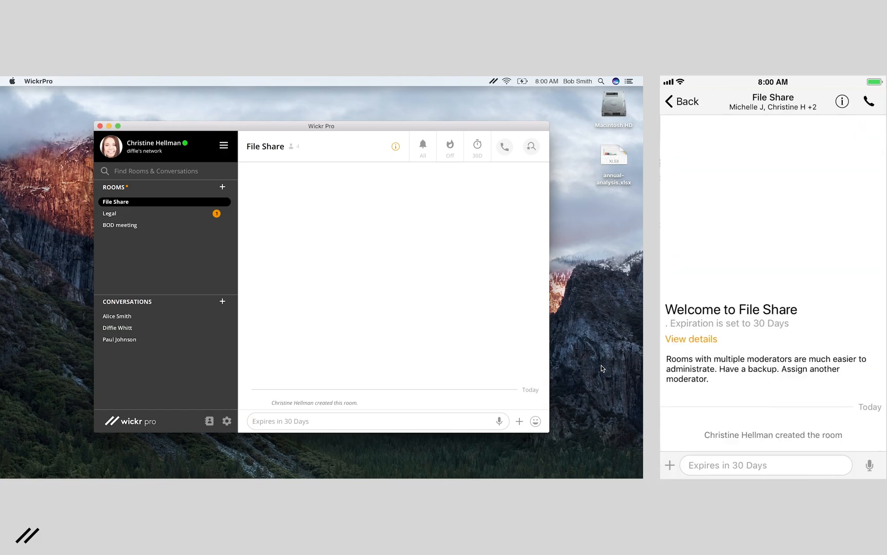
text(Hey @all! Please send files here fo)
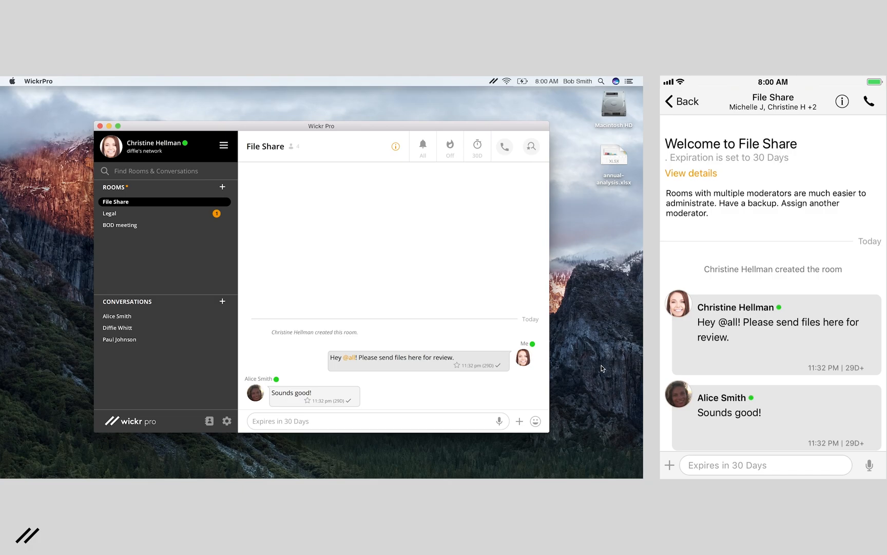
text(Sending one now!)
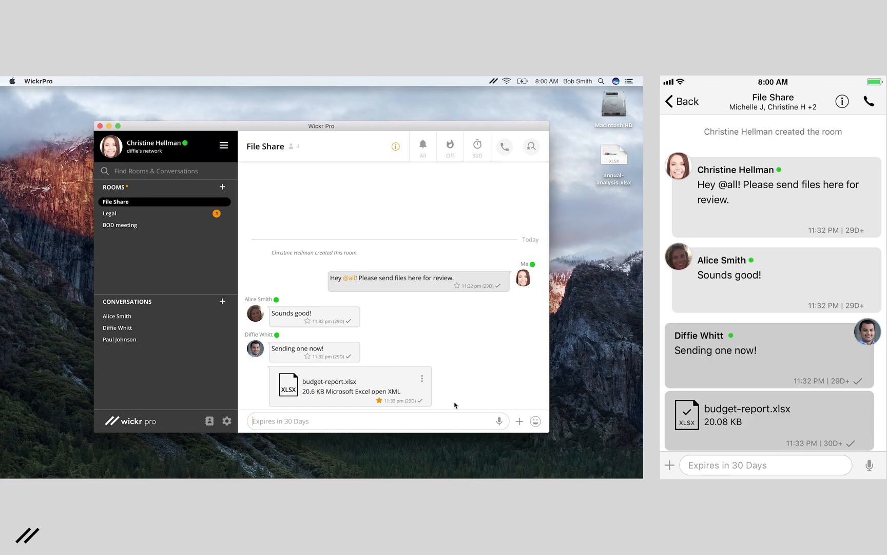
Step: Hold a short video call in the File Share room and end it
click(502, 146)
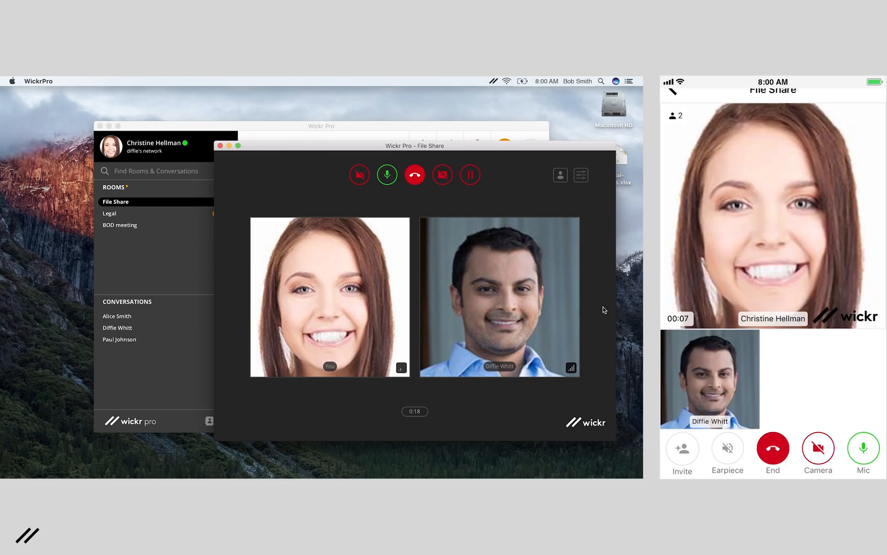
click(415, 174)
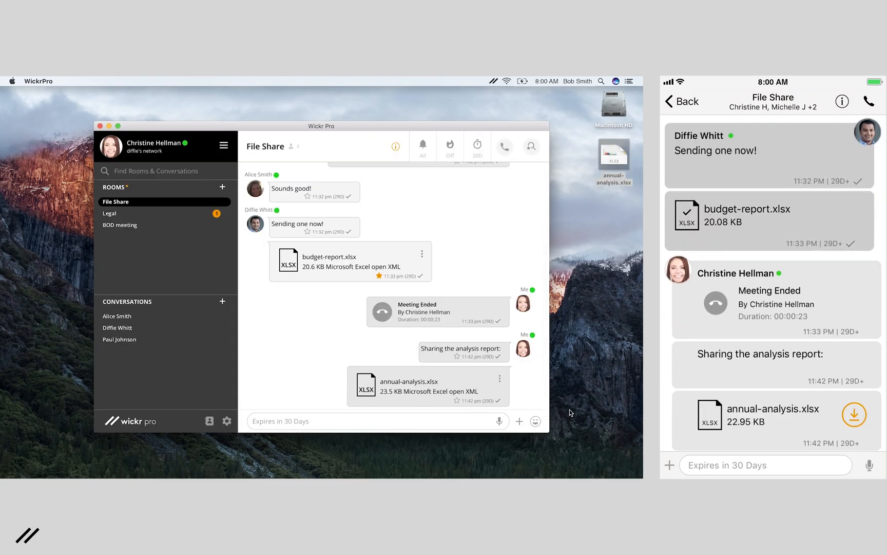
Step: Change the pinned files, send then recall a stray message from all devices, and start a new File Share call
click(395, 146)
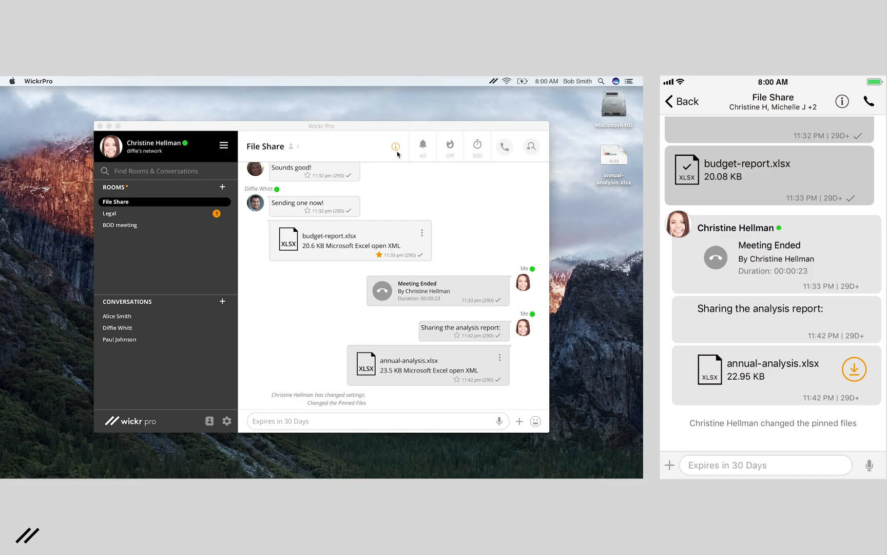
click(395, 146)
text(rjfks)
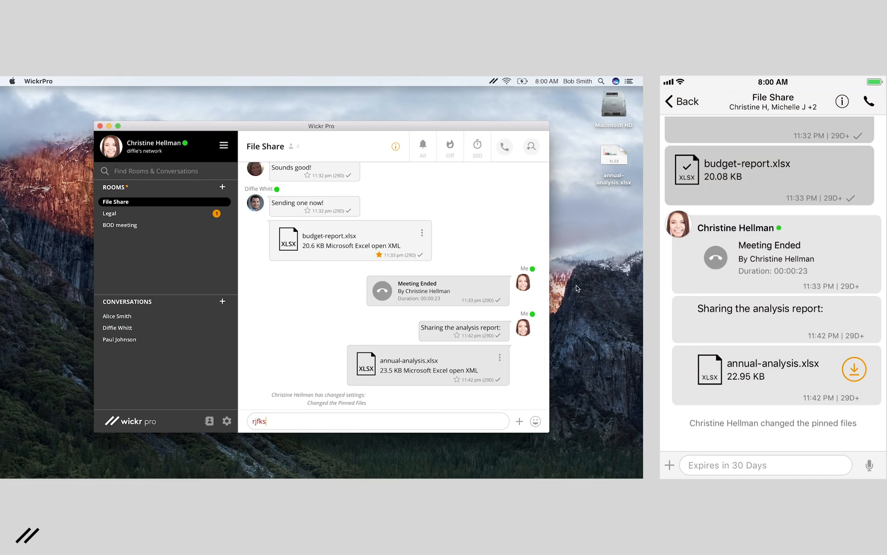
key(Enter)
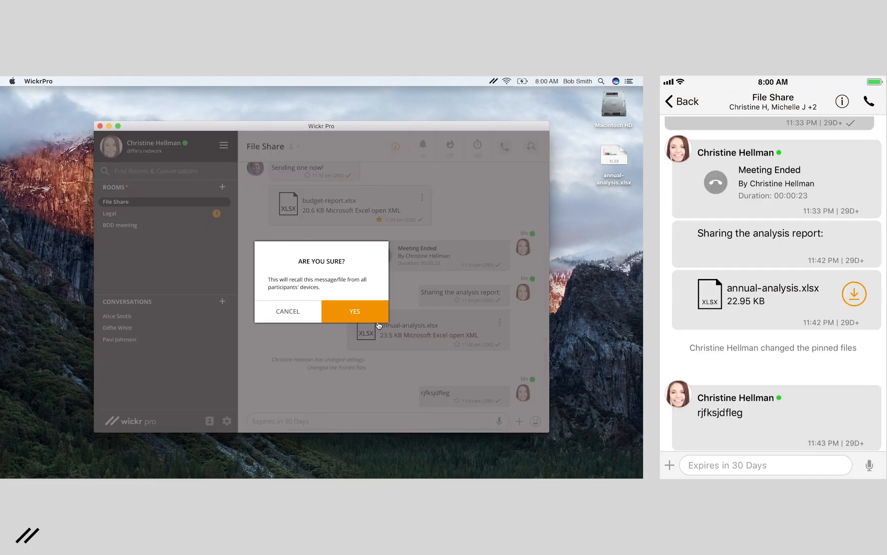
click(354, 311)
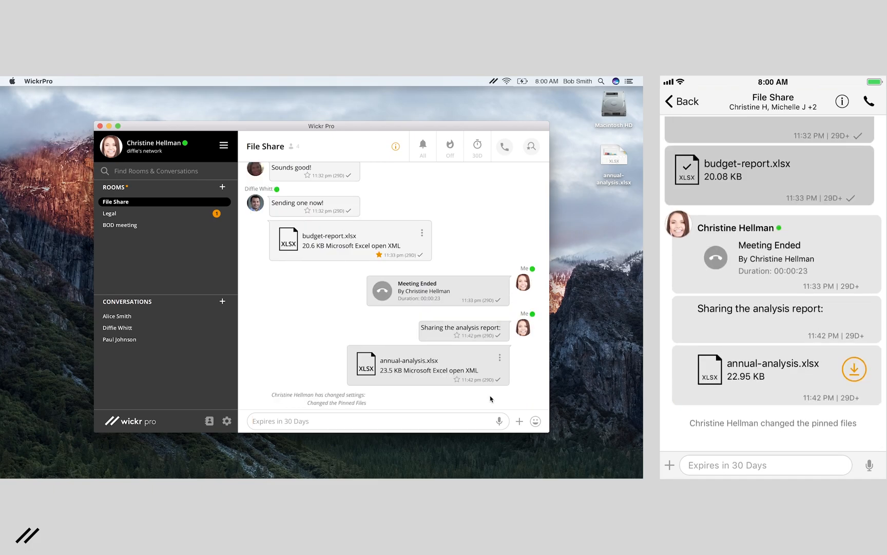
click(503, 146)
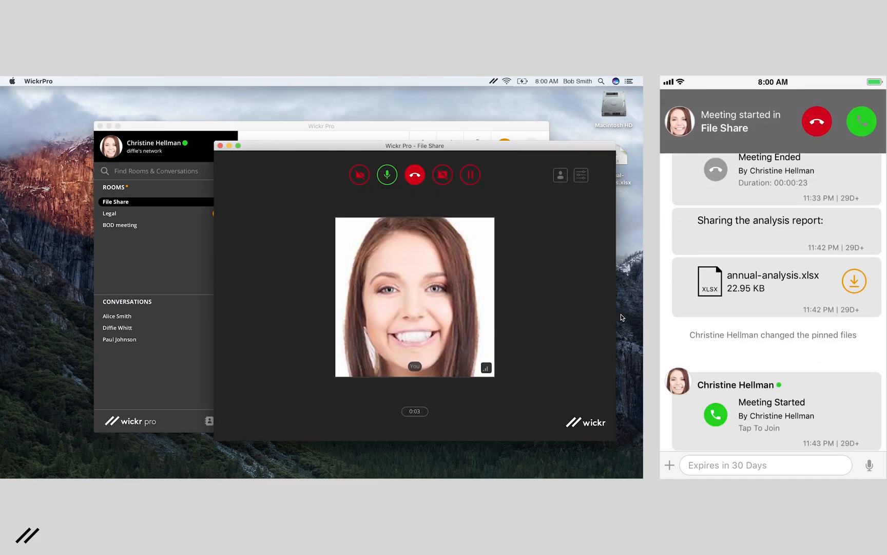
click(442, 174)
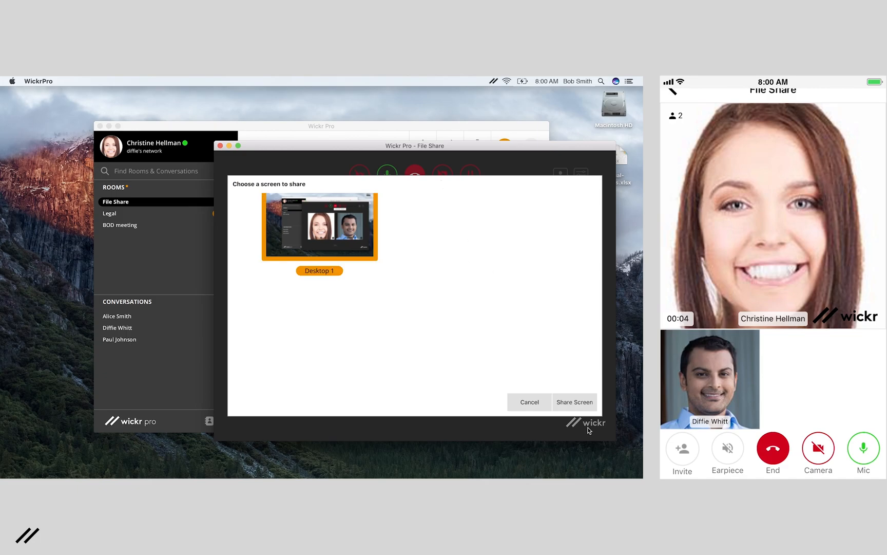
click(573, 402)
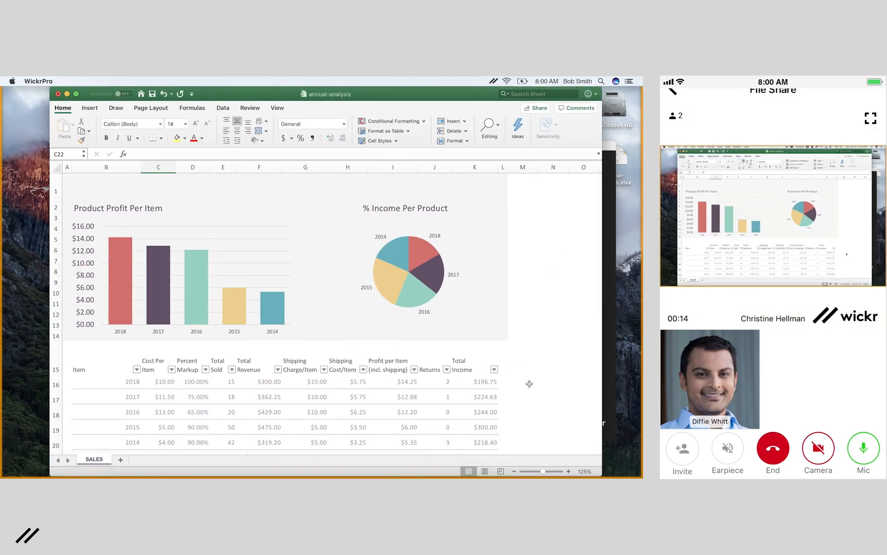
scroll(down, 3)
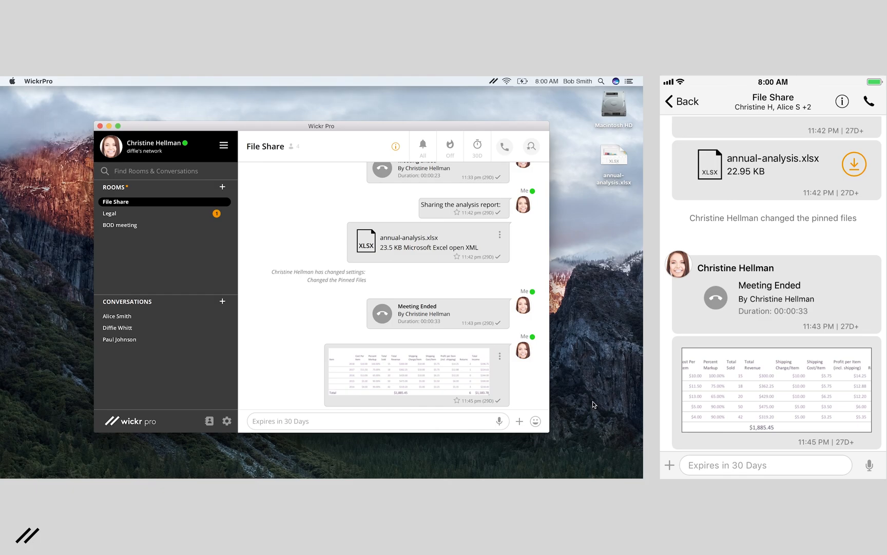
click(117, 327)
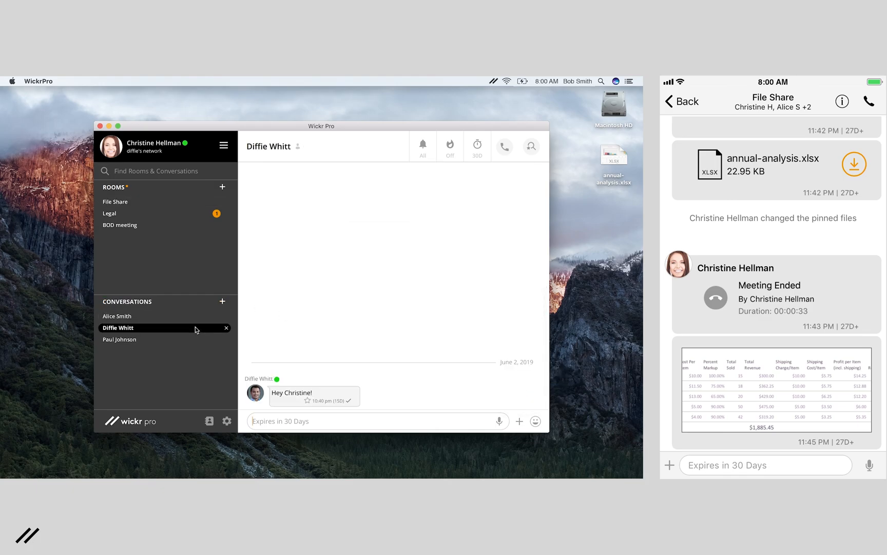